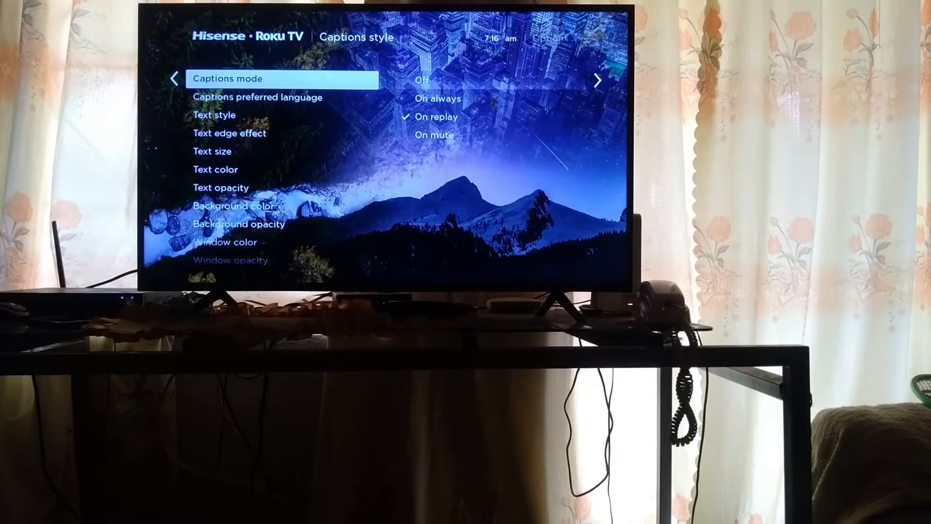
Step: Move the highlight from Captions mode down to Captions preferred language in the style list
{"action": "key", "text": "Down"}
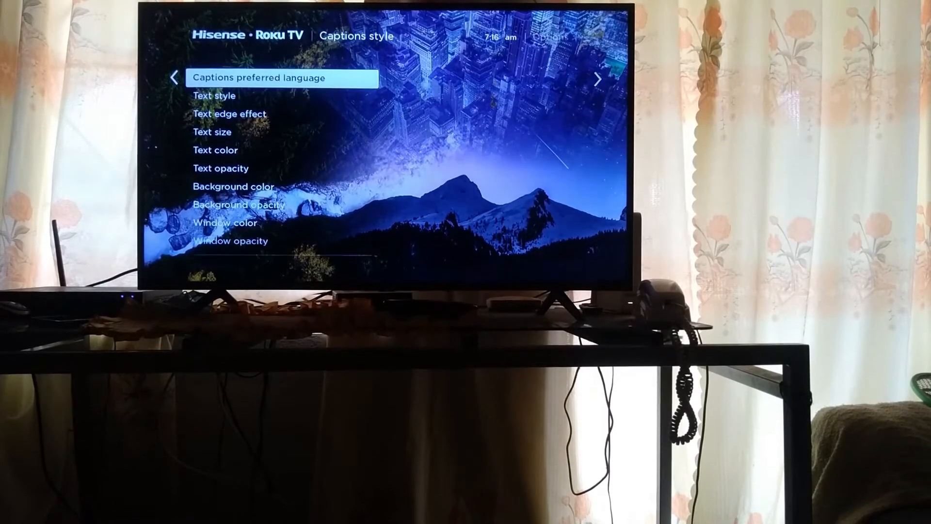